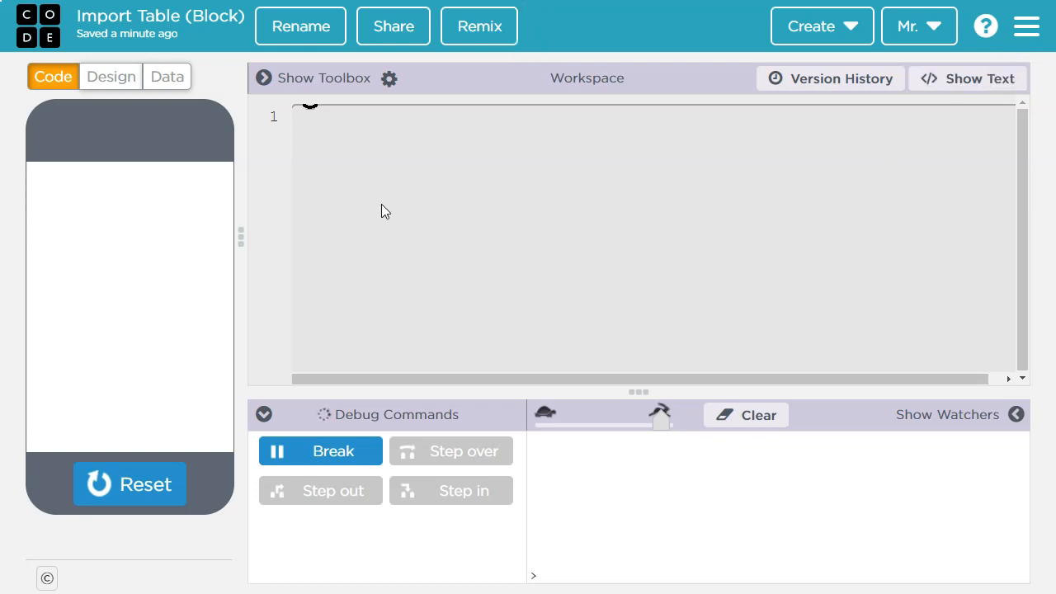
{"action": "mouse_move", "coordinate": [378, 204]}
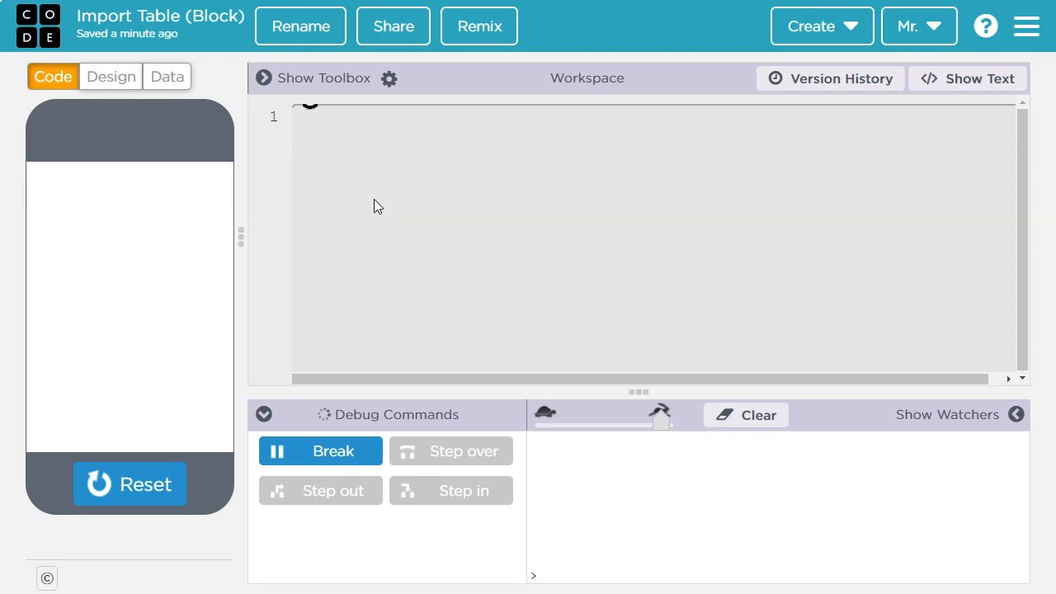
Step: Import the Oscar Winners dataset from Culture & Entertainment into the app's data tables
{"action": "left_click", "coordinate": [167, 75]}
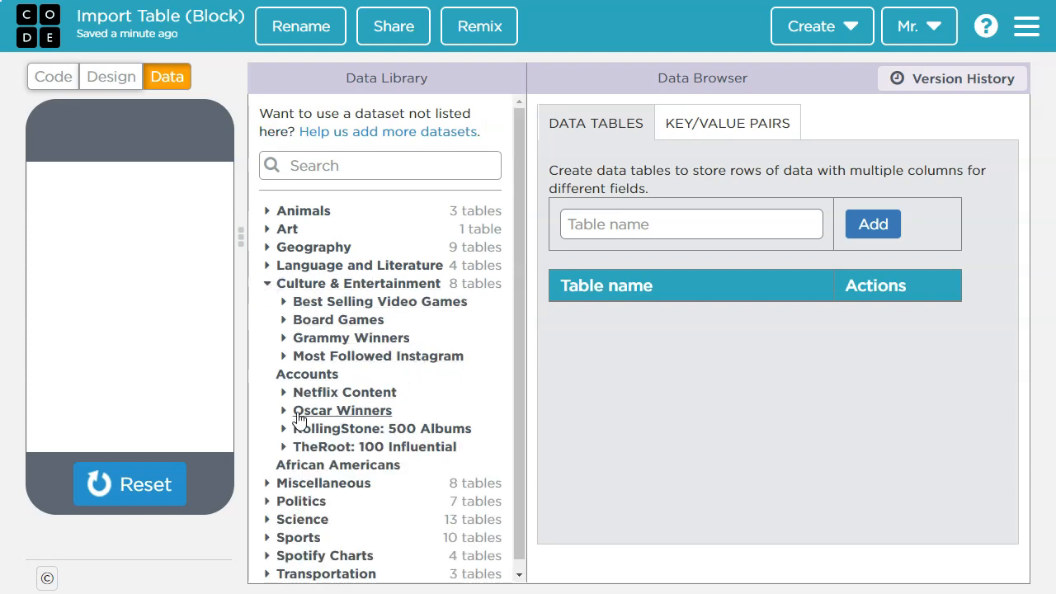
{"action": "left_click", "coordinate": [343, 409]}
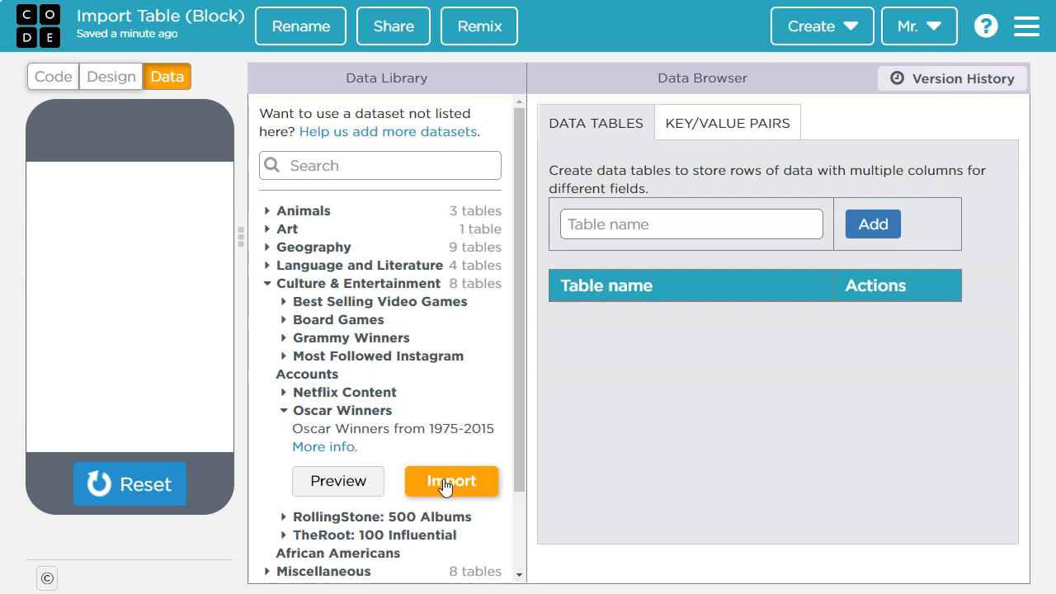
{"action": "left_click", "coordinate": [451, 481]}
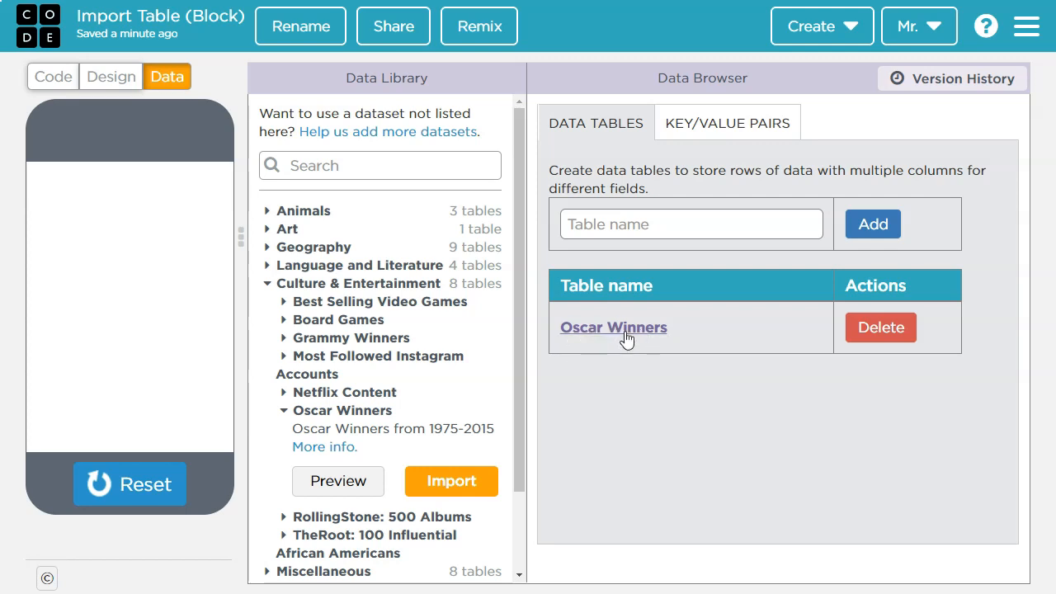
{"action": "left_click", "coordinate": [613, 327]}
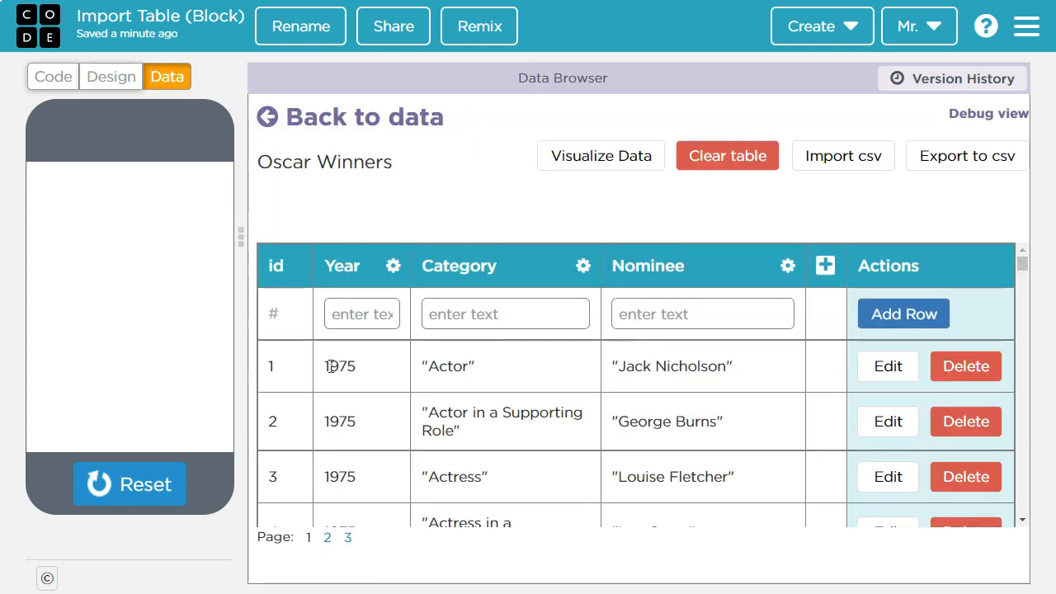
{"action": "mouse_move", "coordinate": [736, 421]}
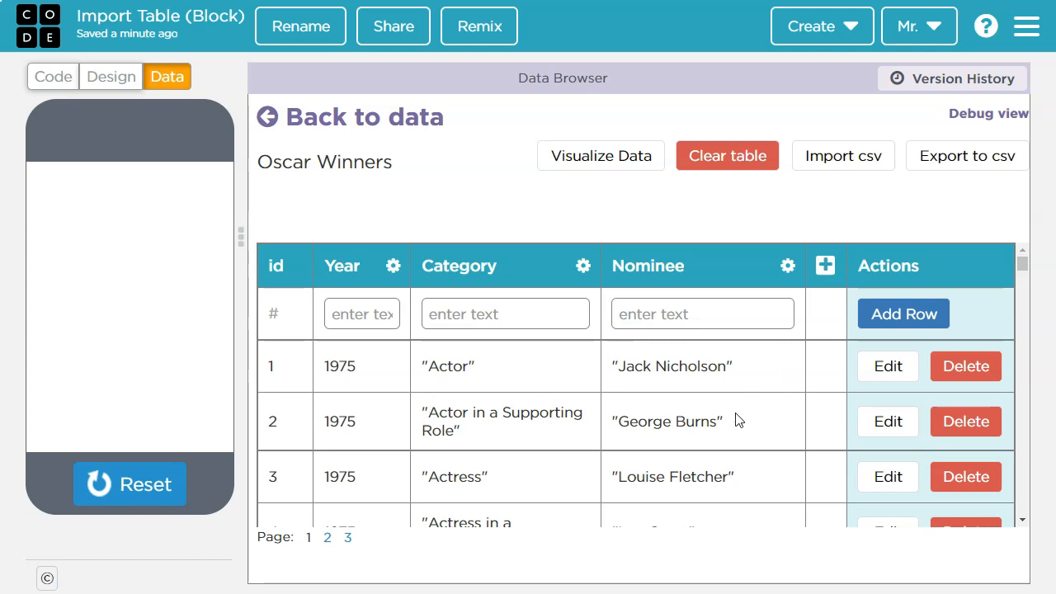
{"action": "mouse_move", "coordinate": [344, 383]}
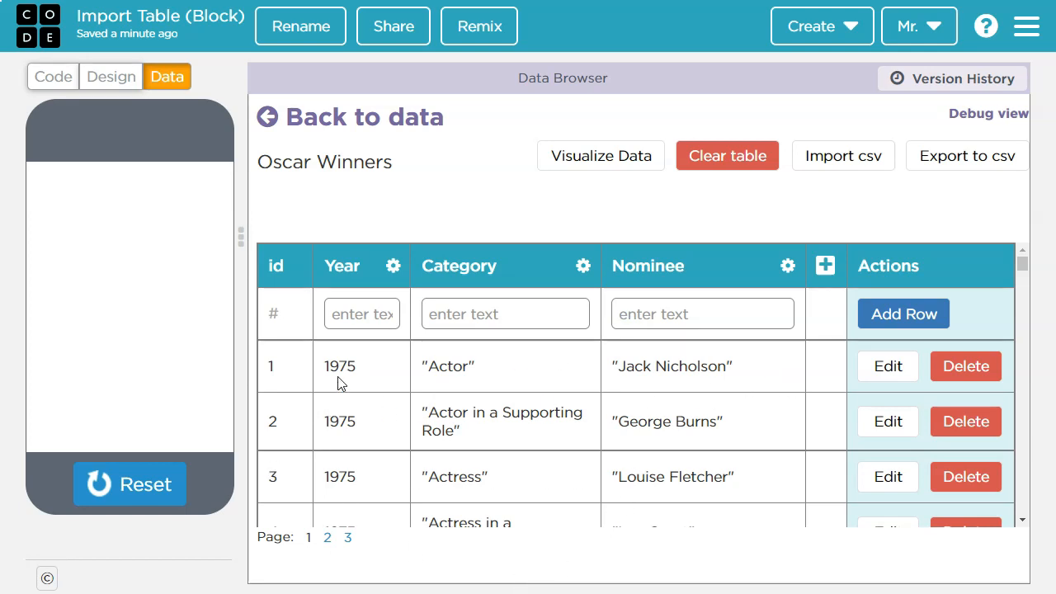
{"action": "mouse_move", "coordinate": [366, 410]}
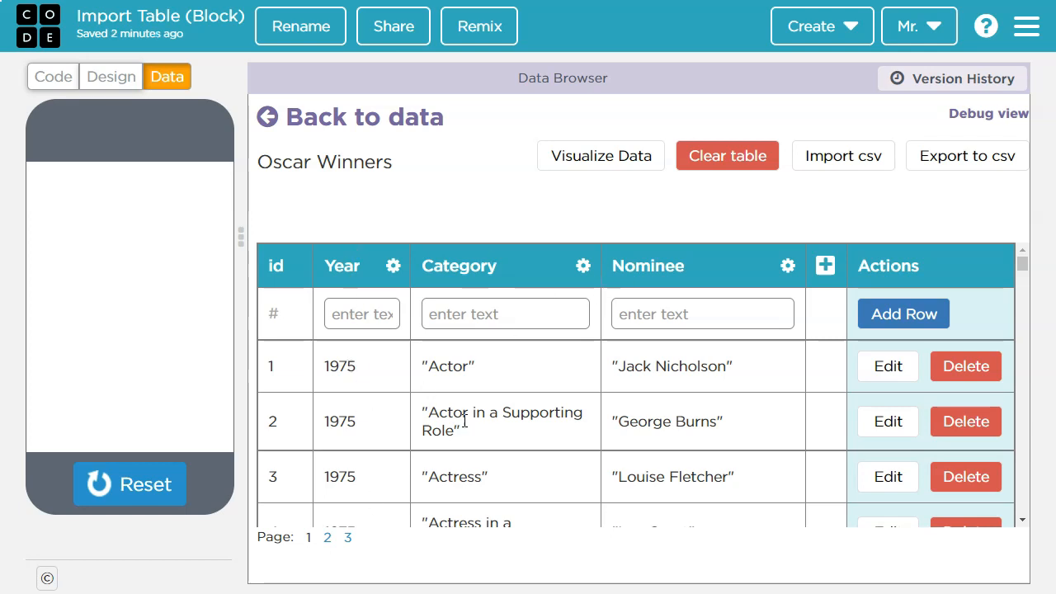
{"action": "scroll", "scroll_direction": "down", "scroll_amount": 3}
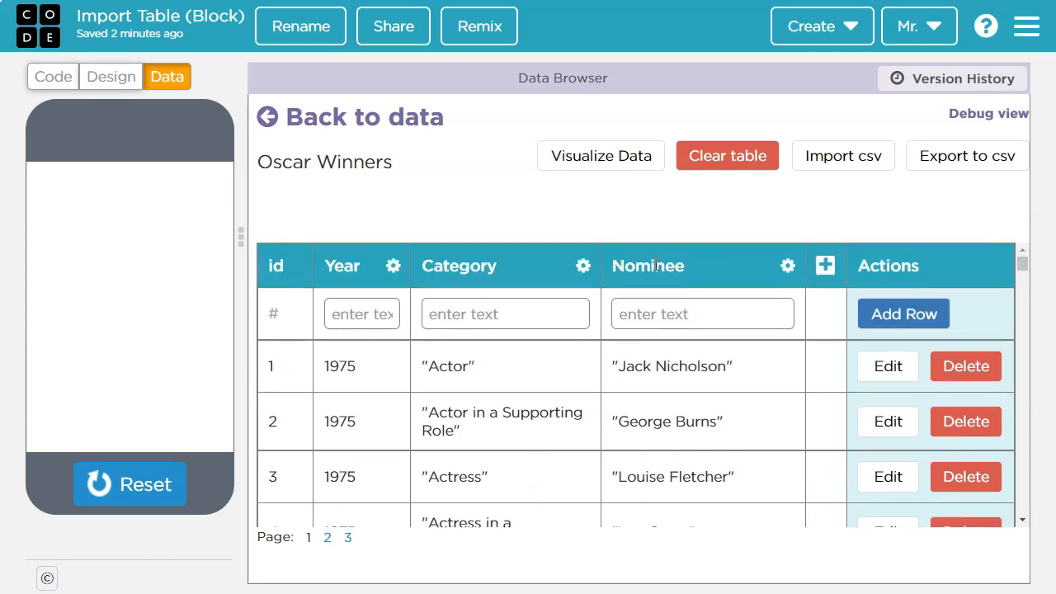
{"action": "mouse_move", "coordinate": [623, 284]}
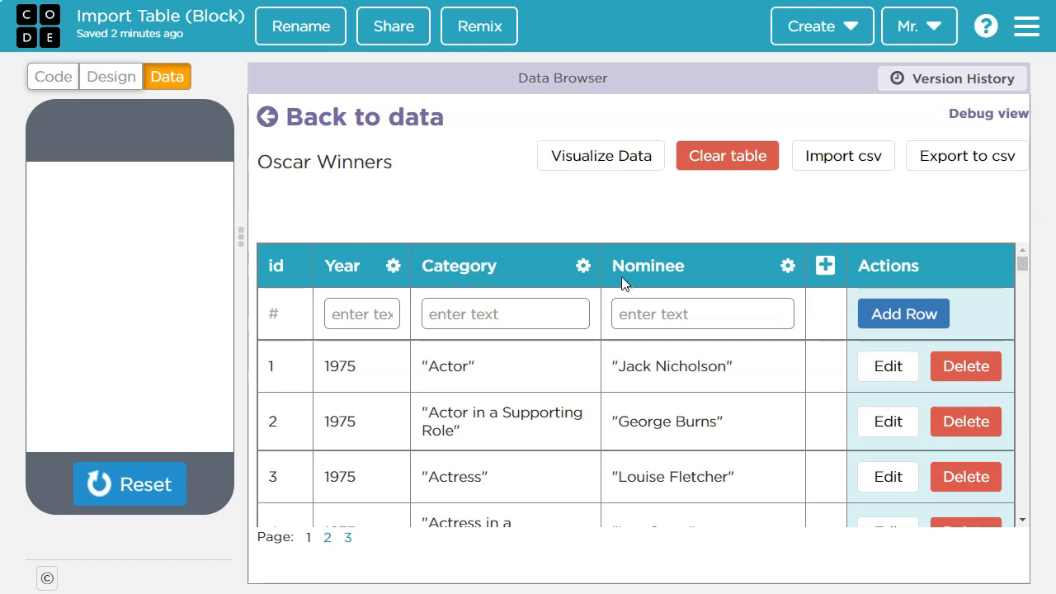
{"action": "mouse_move", "coordinate": [698, 366]}
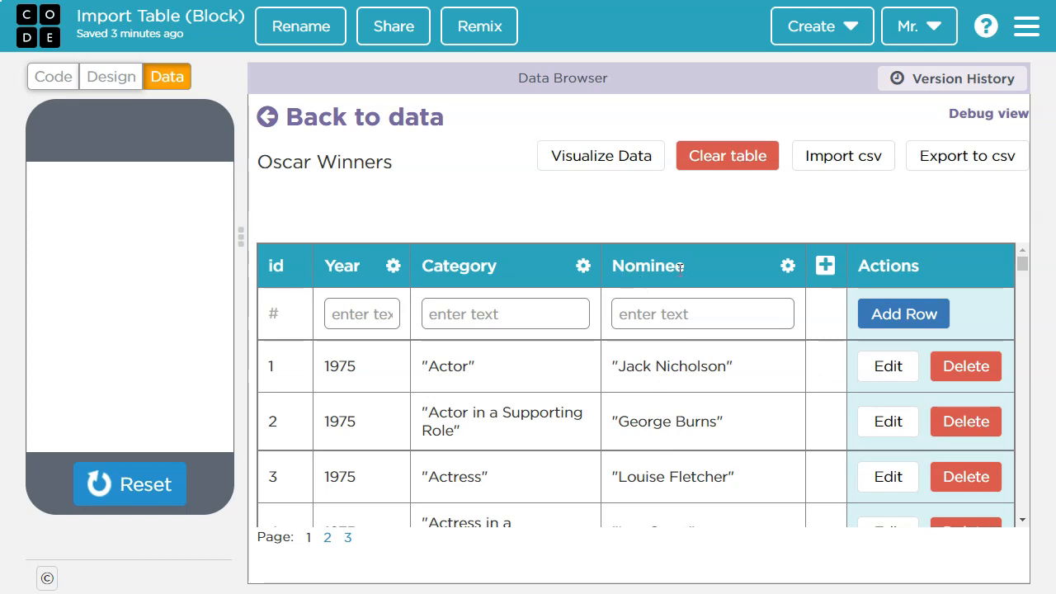
{"action": "mouse_move", "coordinate": [690, 274]}
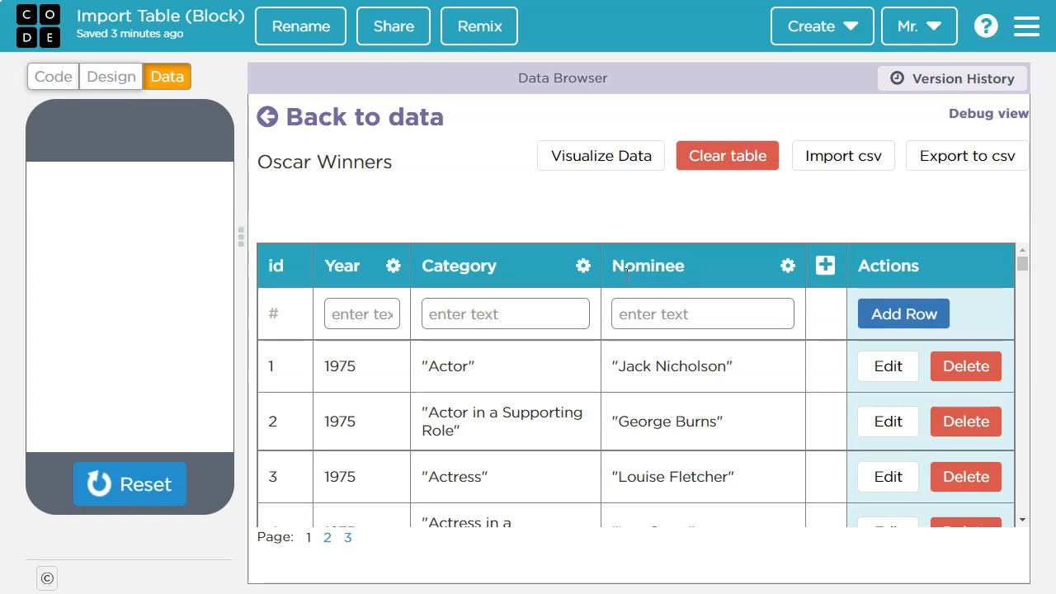
{"action": "mouse_move", "coordinate": [633, 284]}
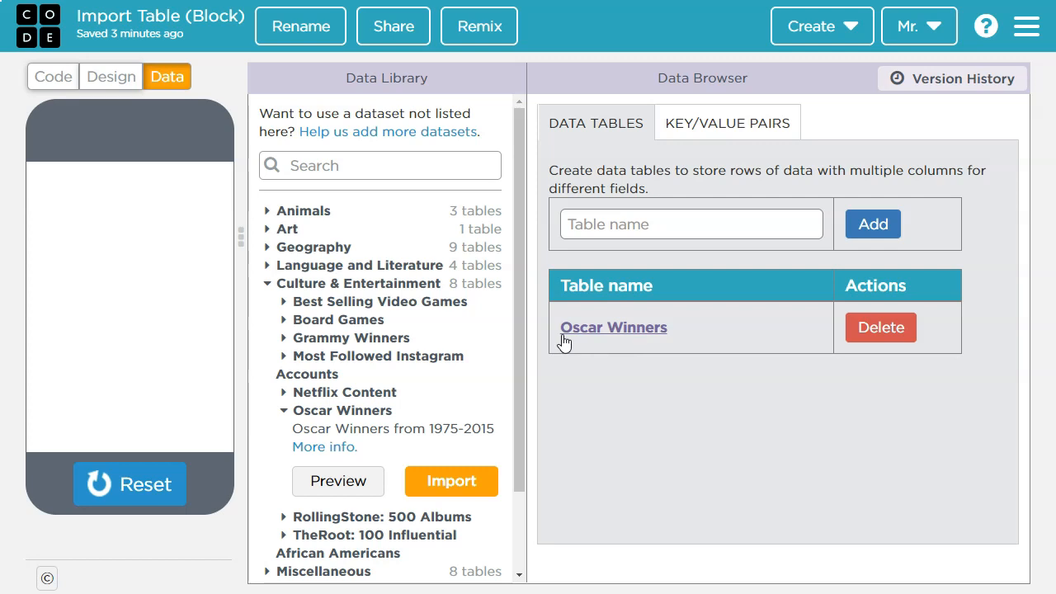
{"action": "mouse_move", "coordinate": [614, 340]}
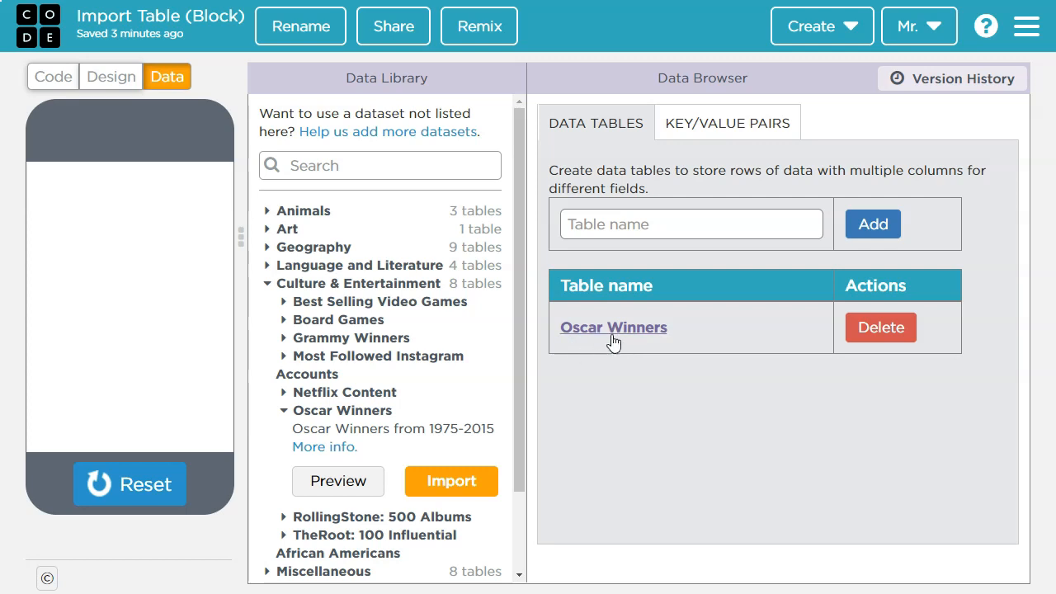
{"action": "mouse_move", "coordinate": [244, 198]}
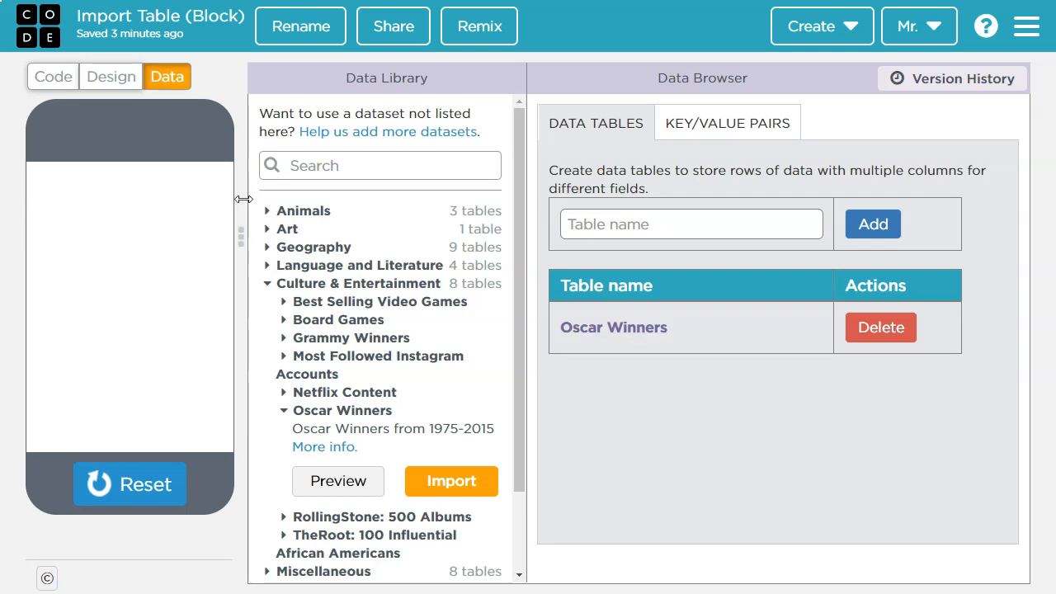
Step: Declare a variable 'names' on line 1 assigned from a getColumn call
{"action": "left_click", "coordinate": [53, 76]}
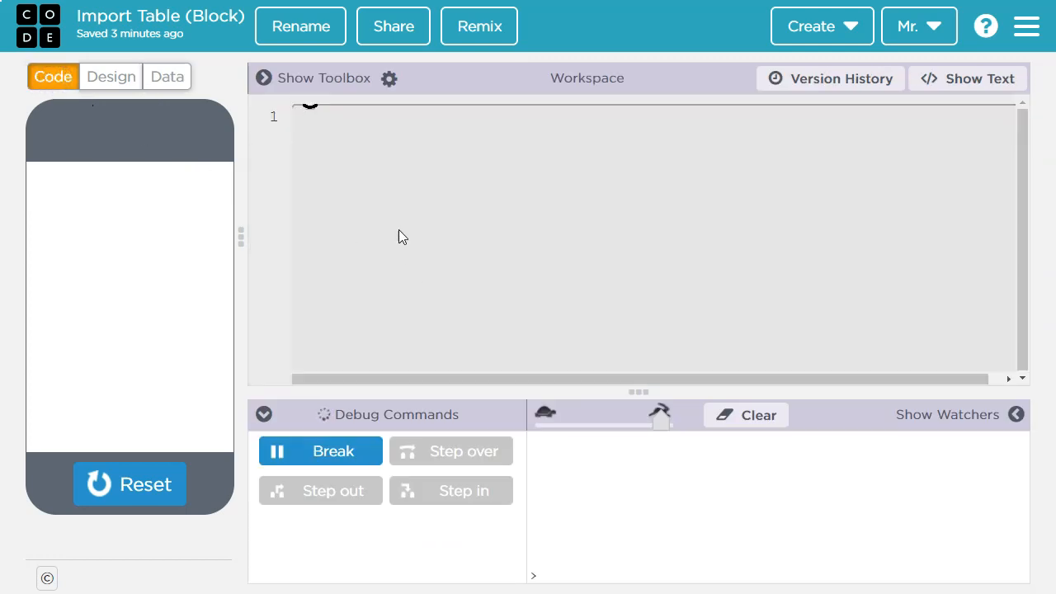
{"action": "mouse_move", "coordinate": [370, 163]}
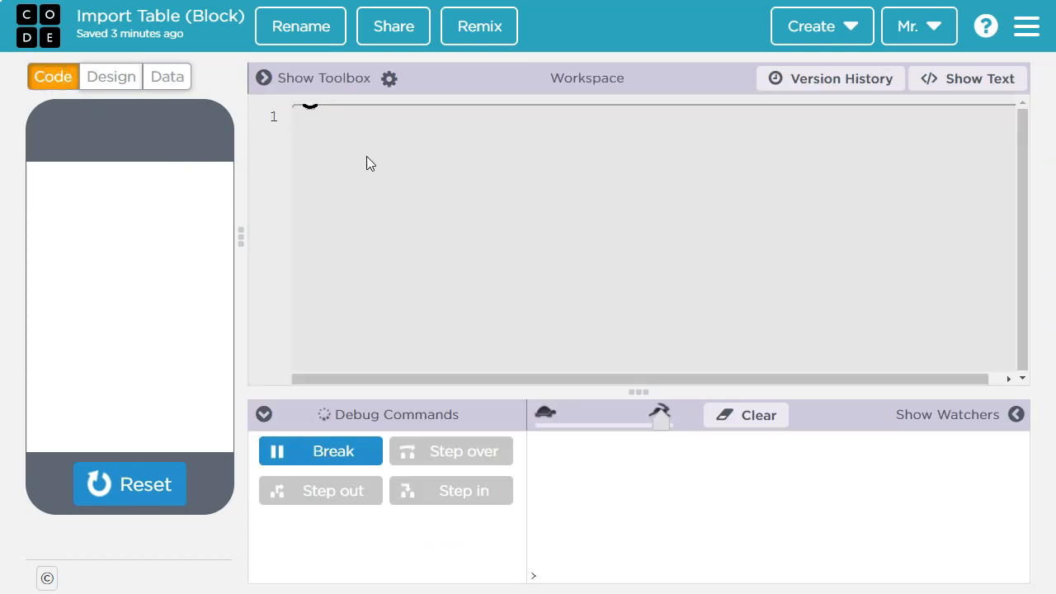
{"action": "mouse_move", "coordinate": [436, 165]}
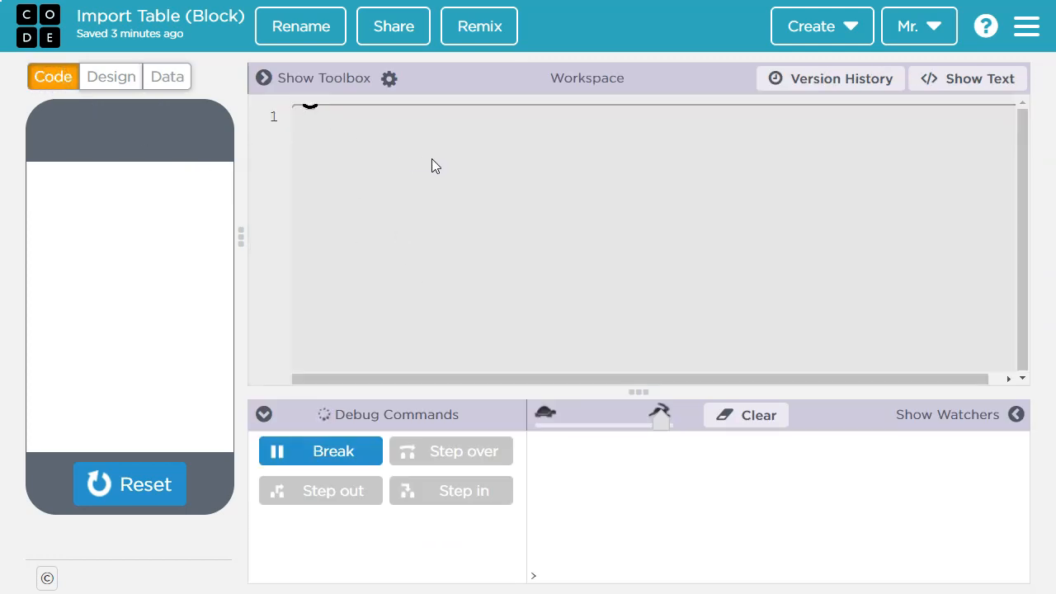
{"action": "mouse_move", "coordinate": [371, 173]}
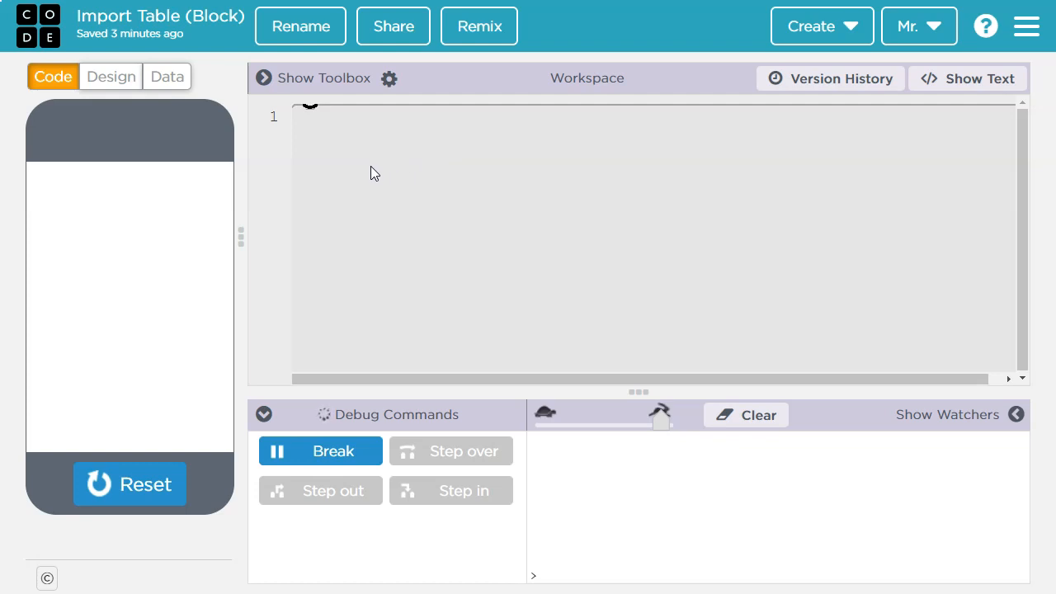
{"action": "left_click", "coordinate": [312, 78]}
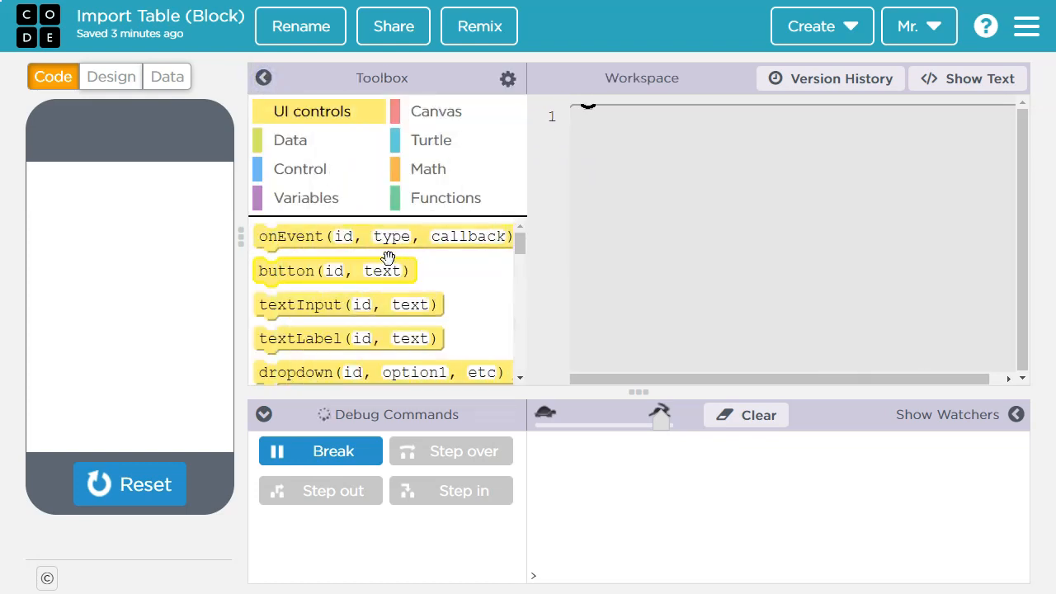
{"action": "left_click", "coordinate": [307, 198]}
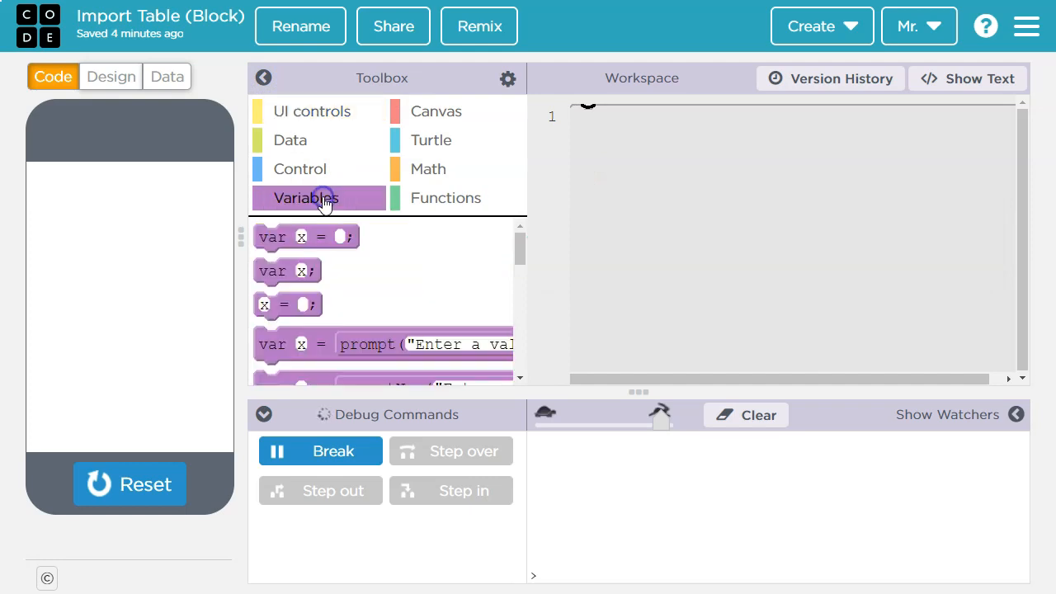
{"action": "mouse_move", "coordinate": [305, 238]}
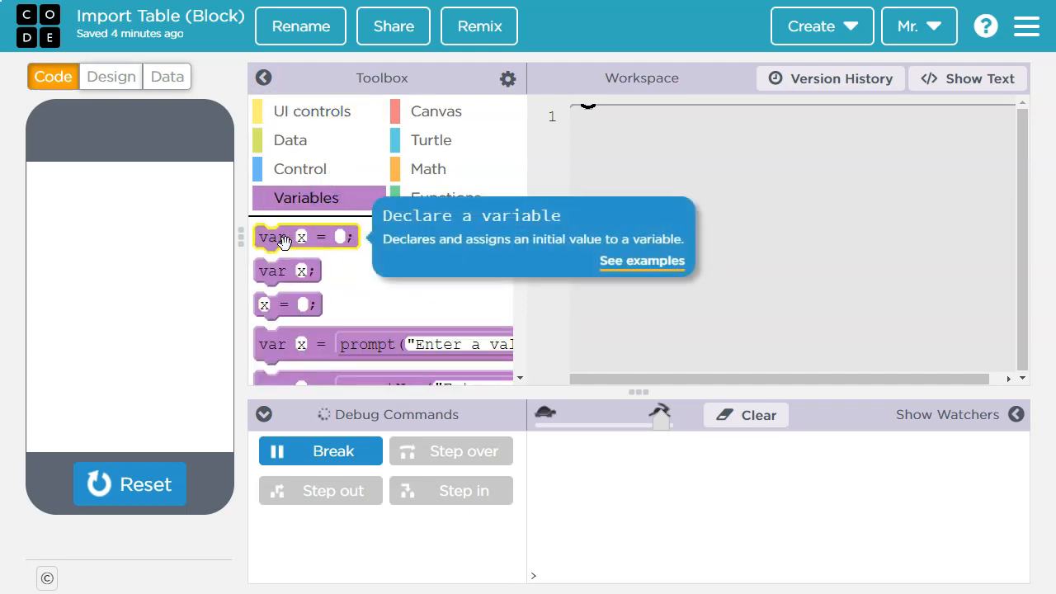
{"action": "left_click_drag", "start_coordinate": [305, 237], "coordinate": [635, 126]}
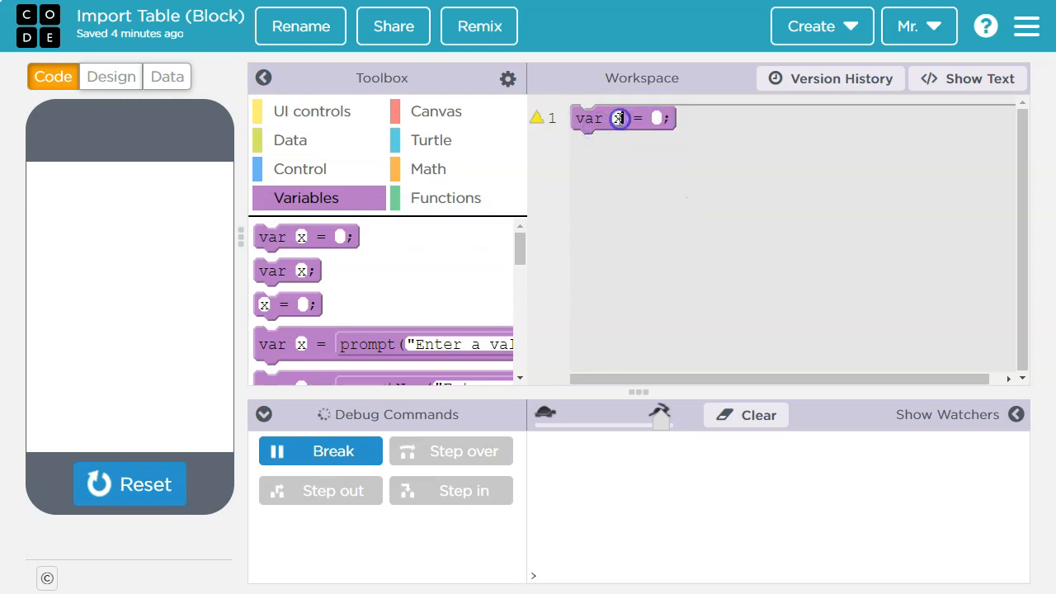
{"action": "type", "text": "na"}
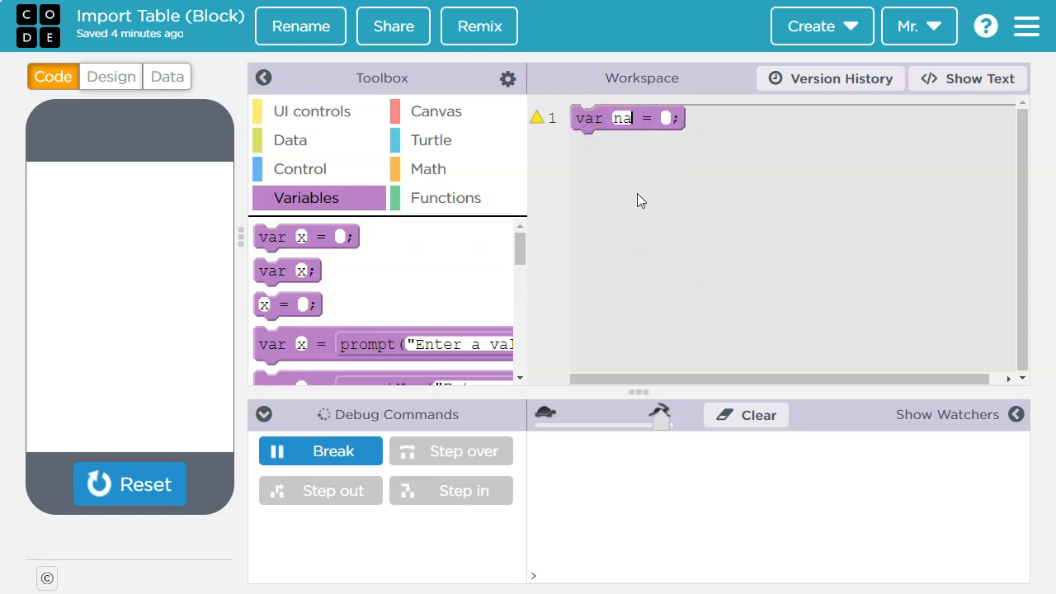
{"action": "type", "text": "names"}
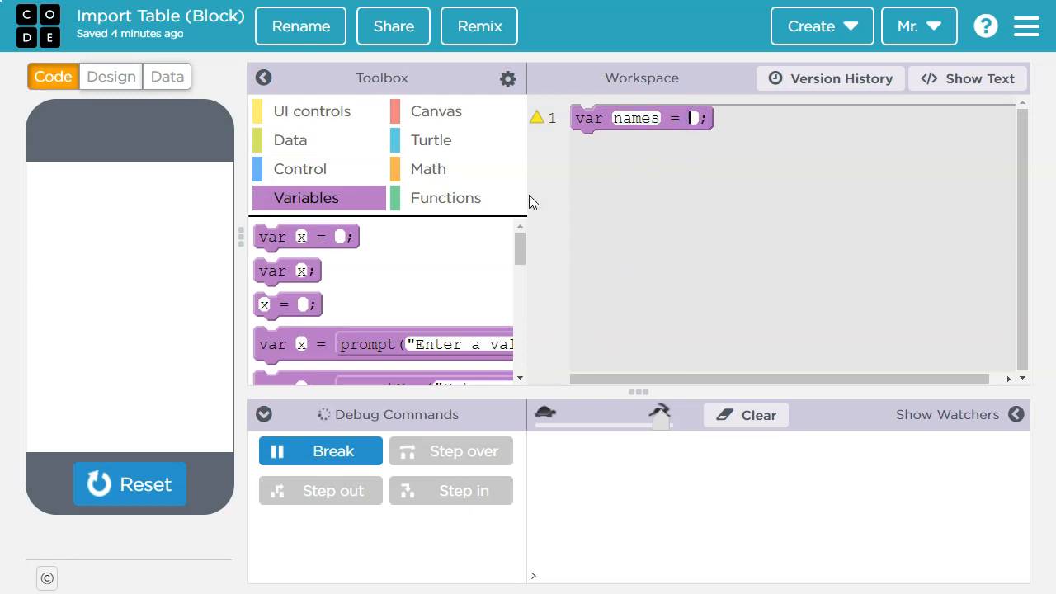
{"action": "left_click", "coordinate": [290, 138]}
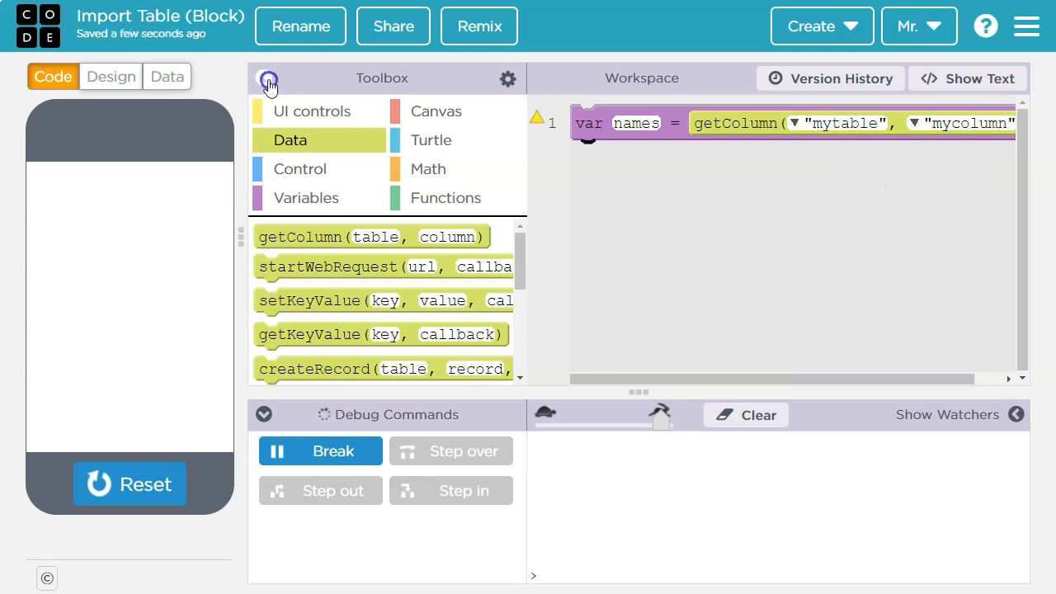
Step: Confirm the table name on the Data tab and set getColumn's table to 'Oscar Winners'
{"action": "left_click", "coordinate": [267, 78]}
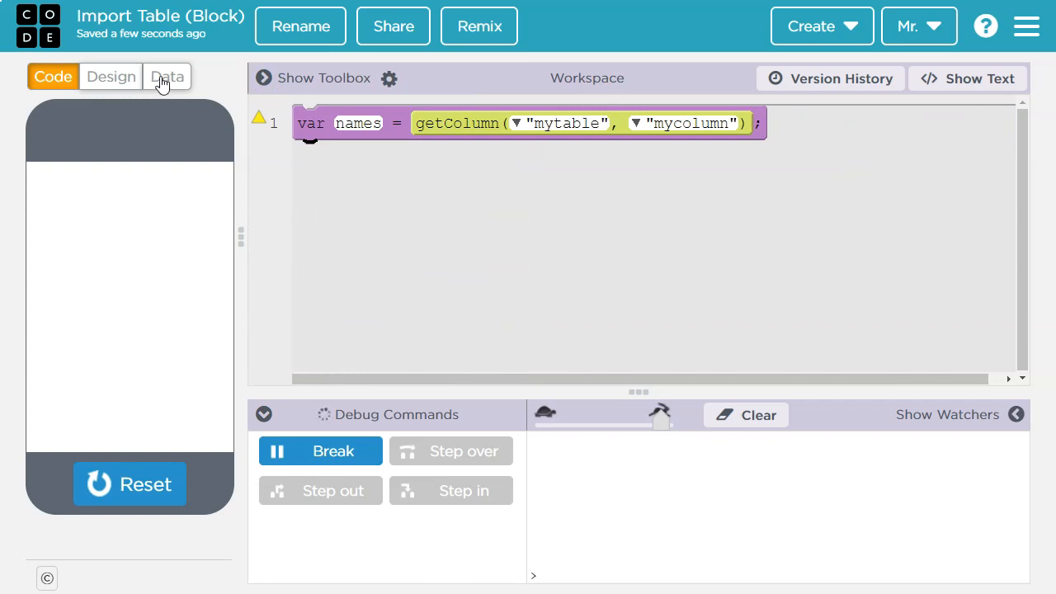
{"action": "mouse_move", "coordinate": [299, 99]}
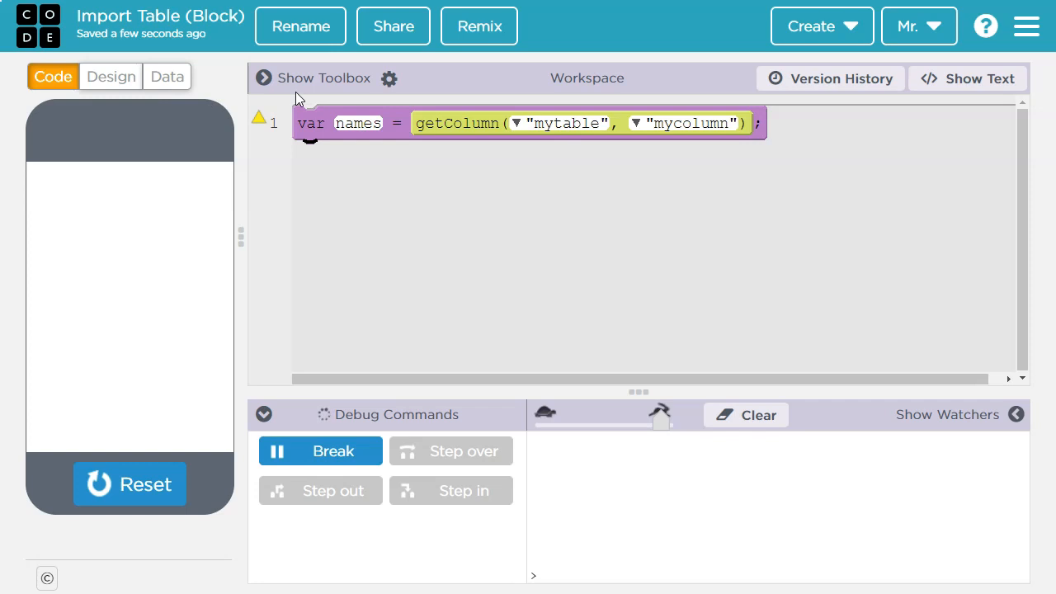
{"action": "left_click", "coordinate": [167, 75]}
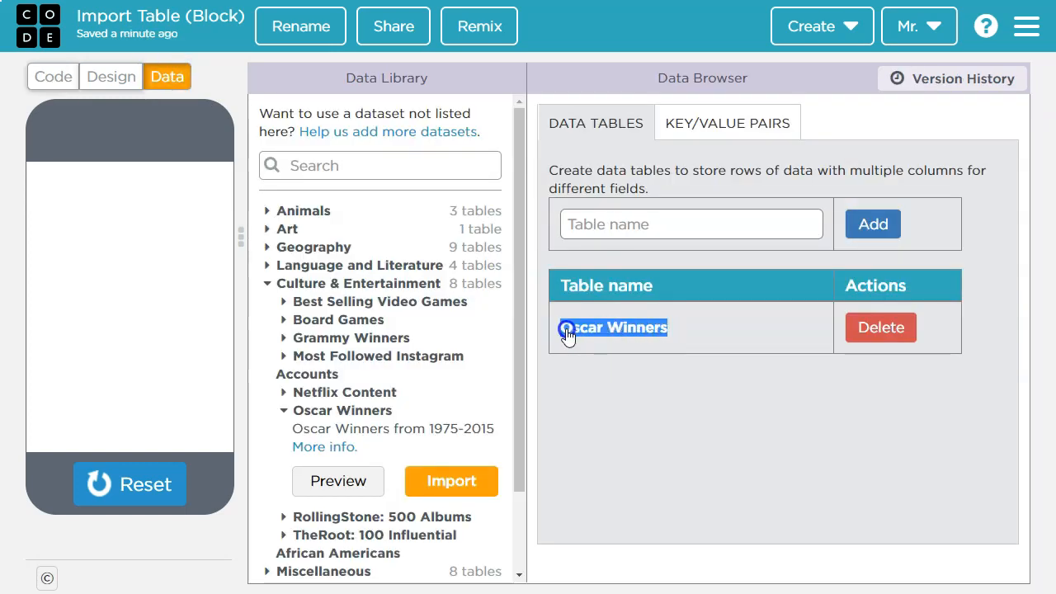
{"action": "left_click", "coordinate": [53, 76]}
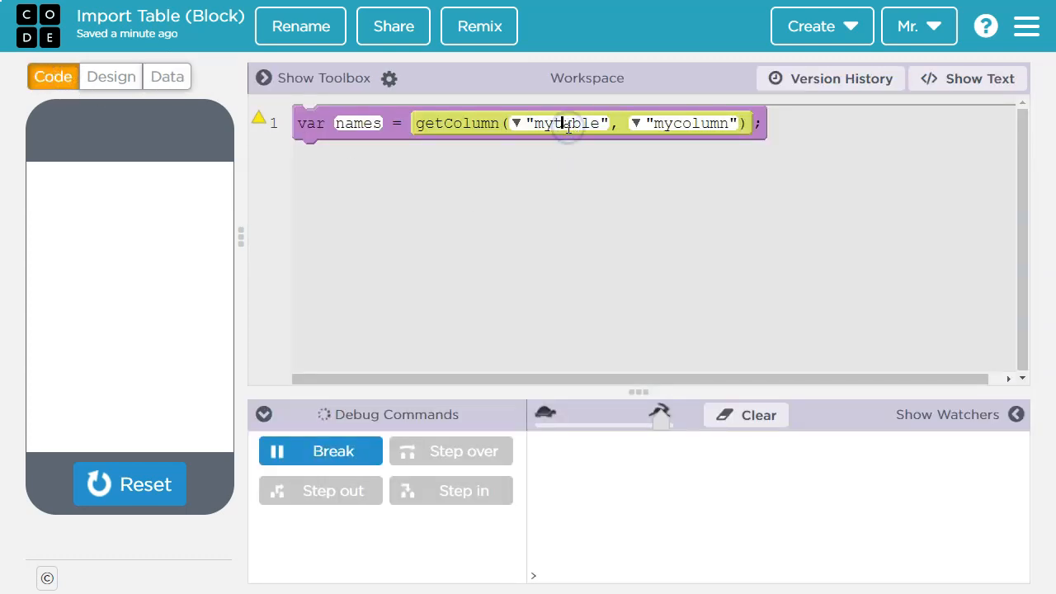
{"action": "type", "text": "Oscar Winners"}
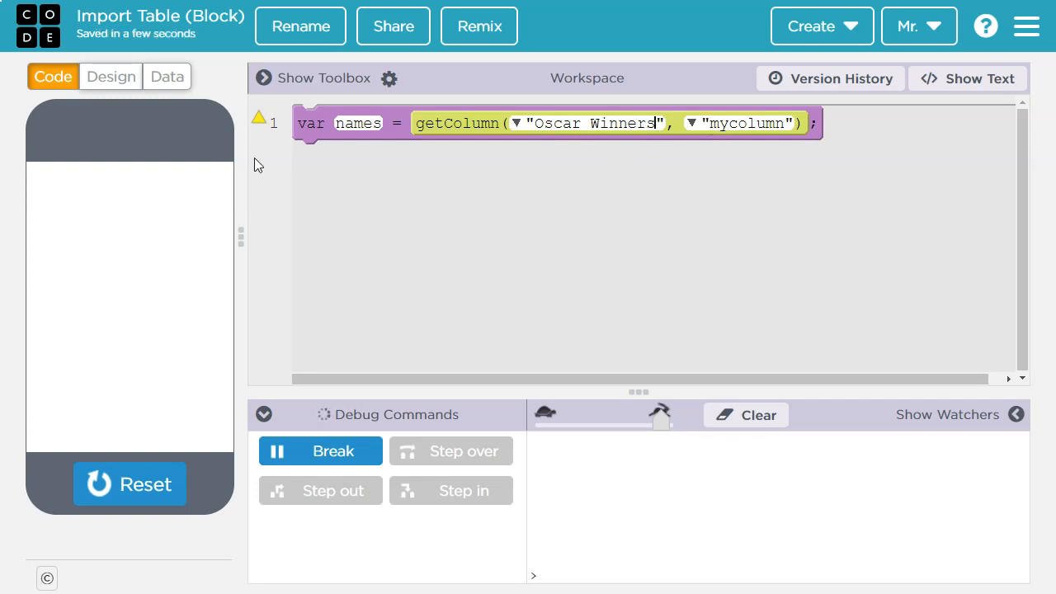
Step: Look up the column in the Oscar Winners table and set getColumn's column to 'Nominee'
{"action": "left_click", "coordinate": [167, 77]}
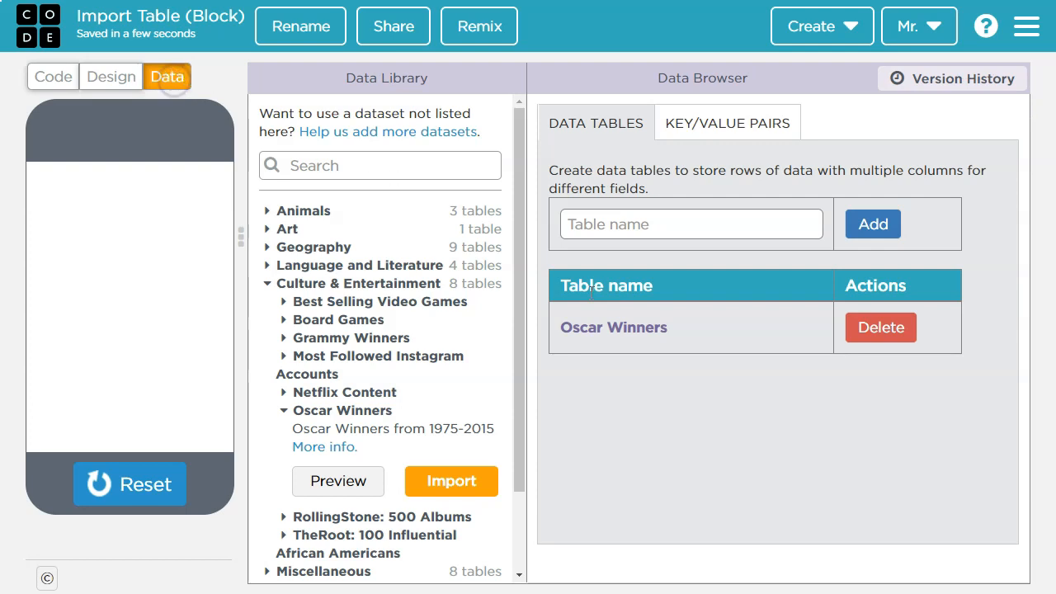
{"action": "left_click", "coordinate": [613, 326]}
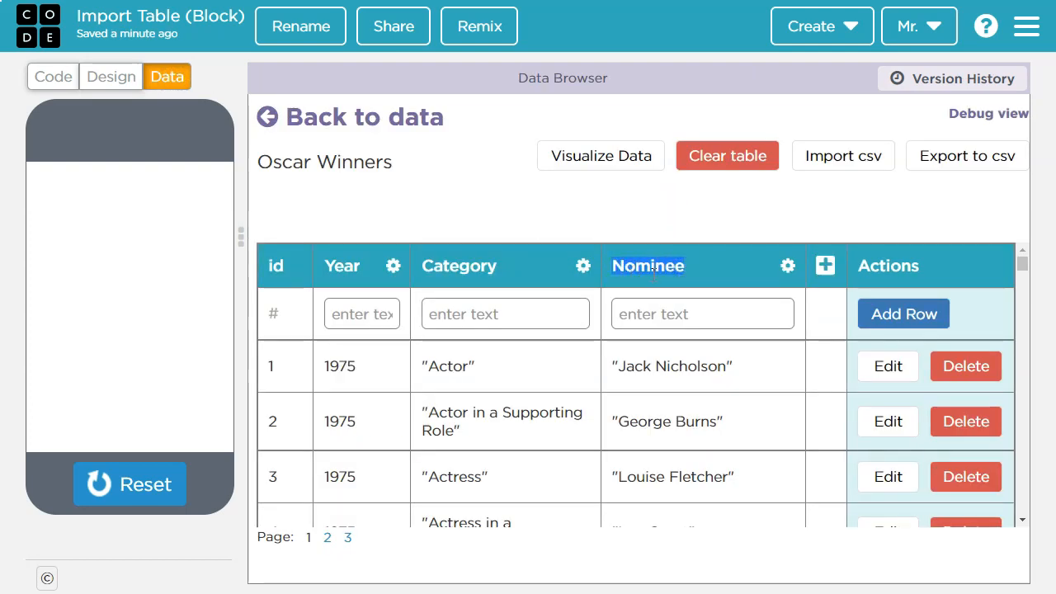
{"action": "mouse_move", "coordinate": [367, 197]}
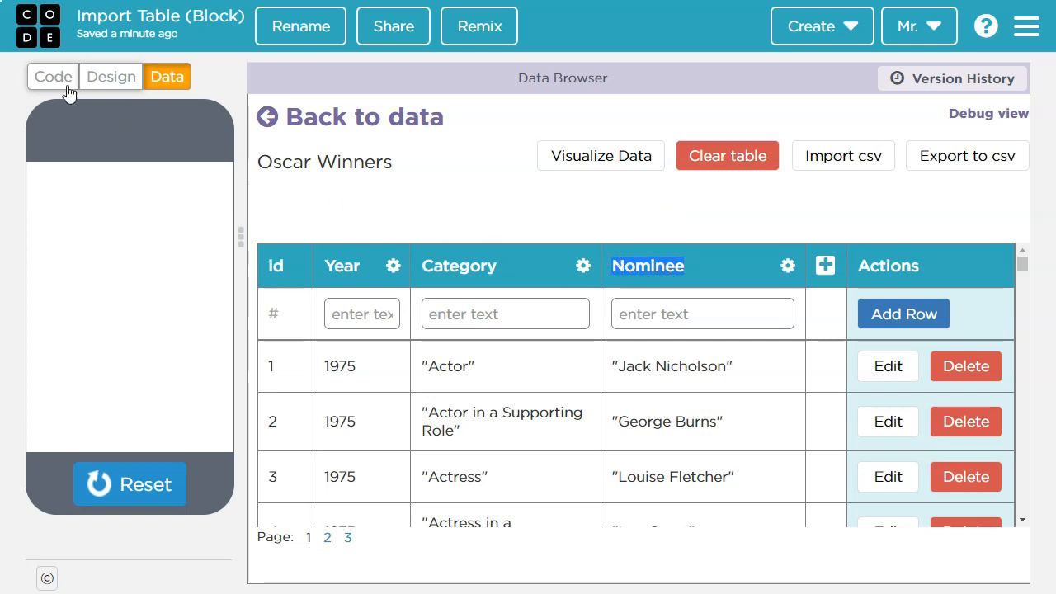
{"action": "left_click", "coordinate": [53, 76]}
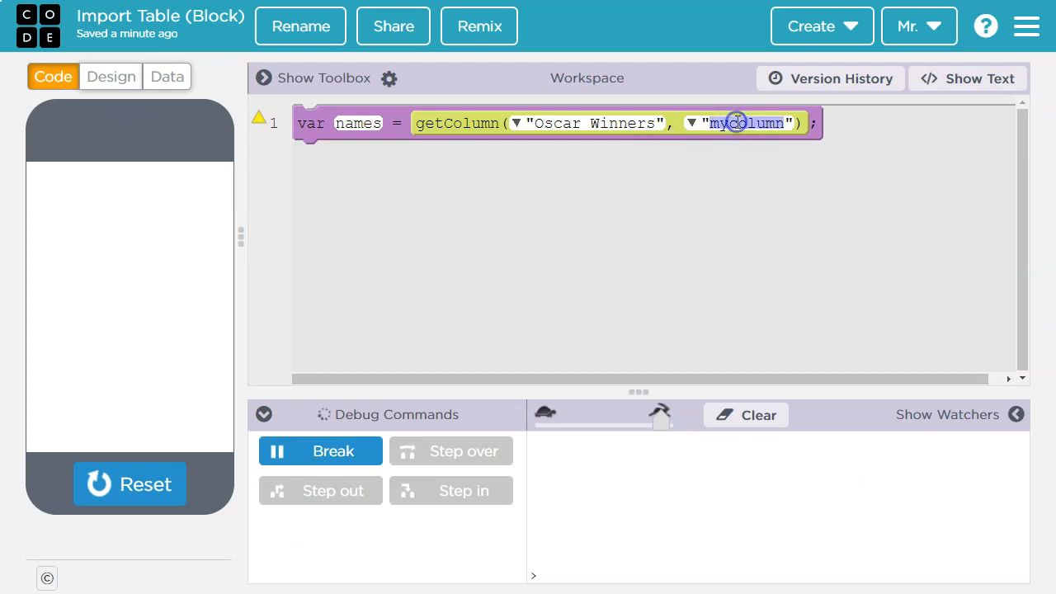
{"action": "type", "text": "Nominee"}
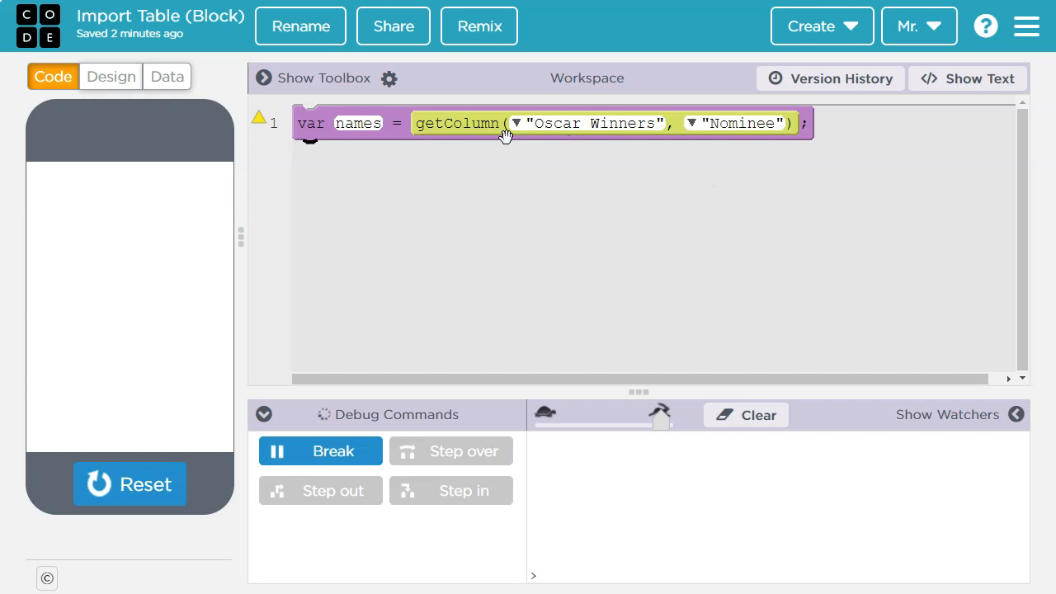
{"action": "mouse_move", "coordinate": [625, 178]}
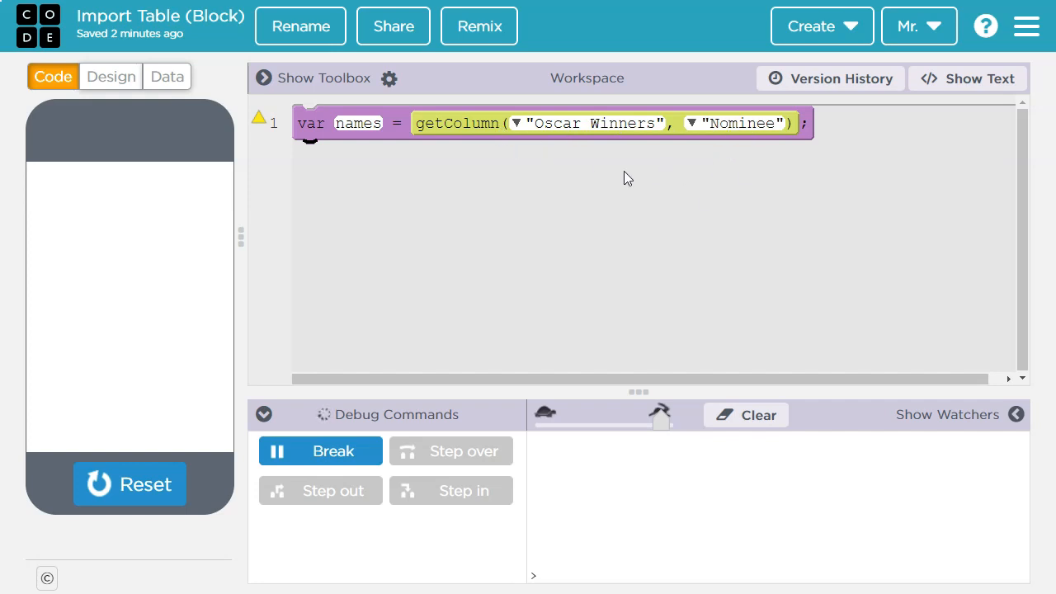
{"action": "mouse_move", "coordinate": [521, 194]}
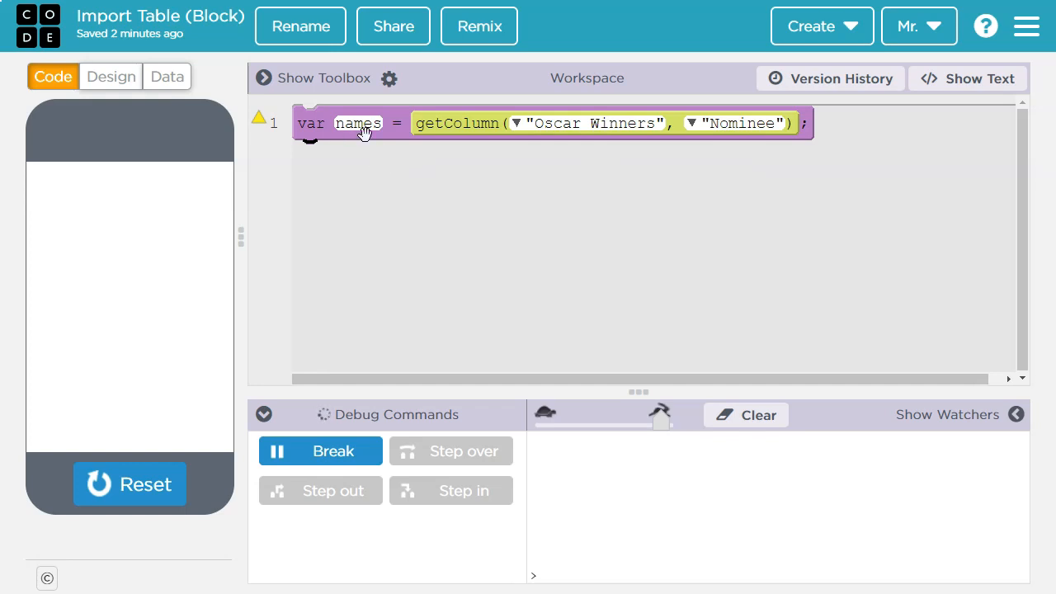
{"action": "mouse_move", "coordinate": [370, 130]}
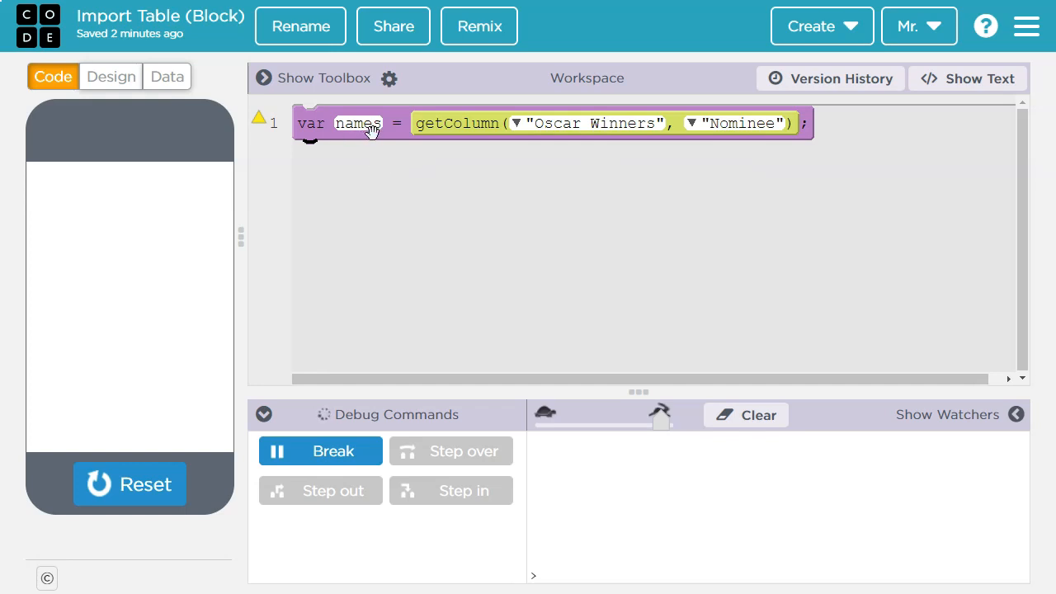
{"action": "mouse_move", "coordinate": [1047, 29]}
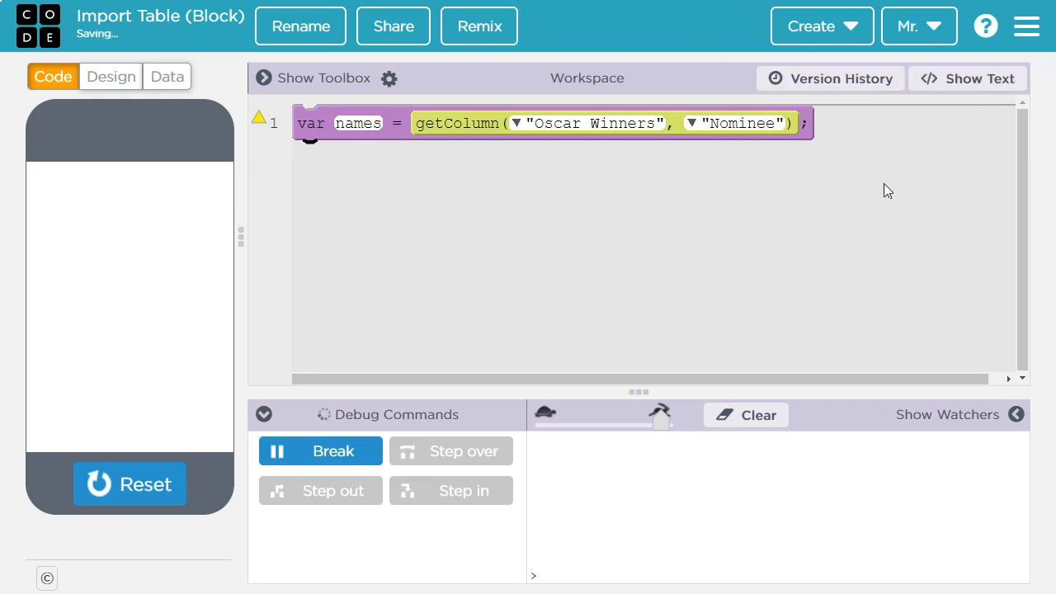
{"action": "mouse_move", "coordinate": [277, 170]}
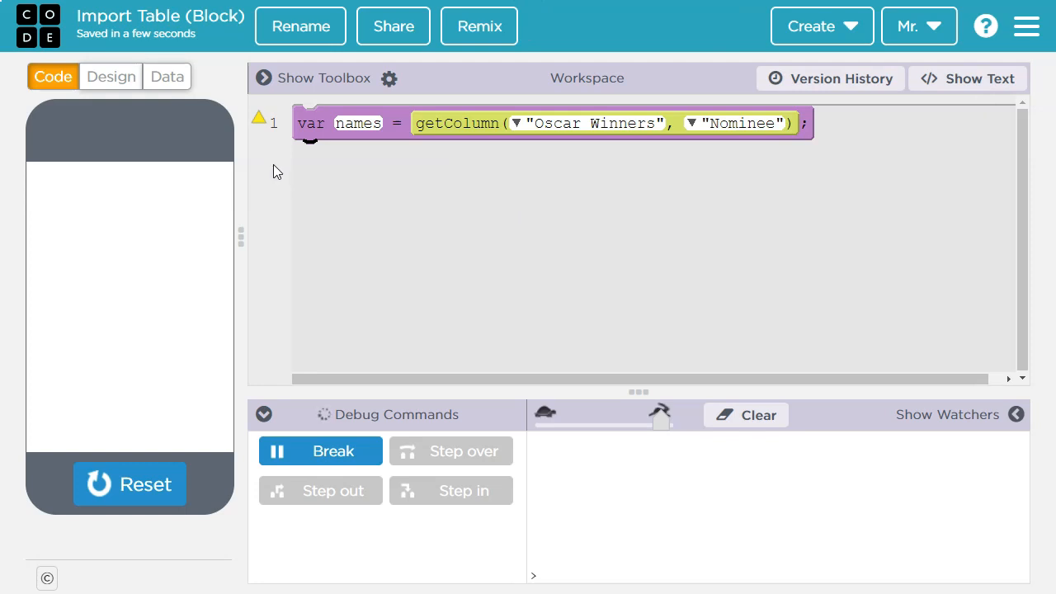
{"action": "mouse_move", "coordinate": [259, 118]}
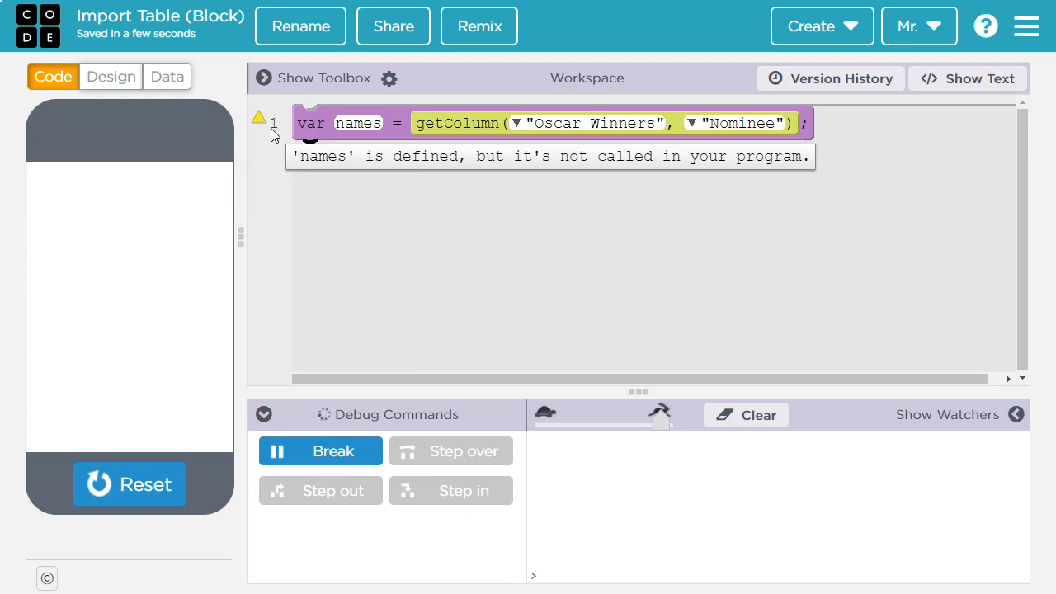
{"action": "mouse_move", "coordinate": [318, 180]}
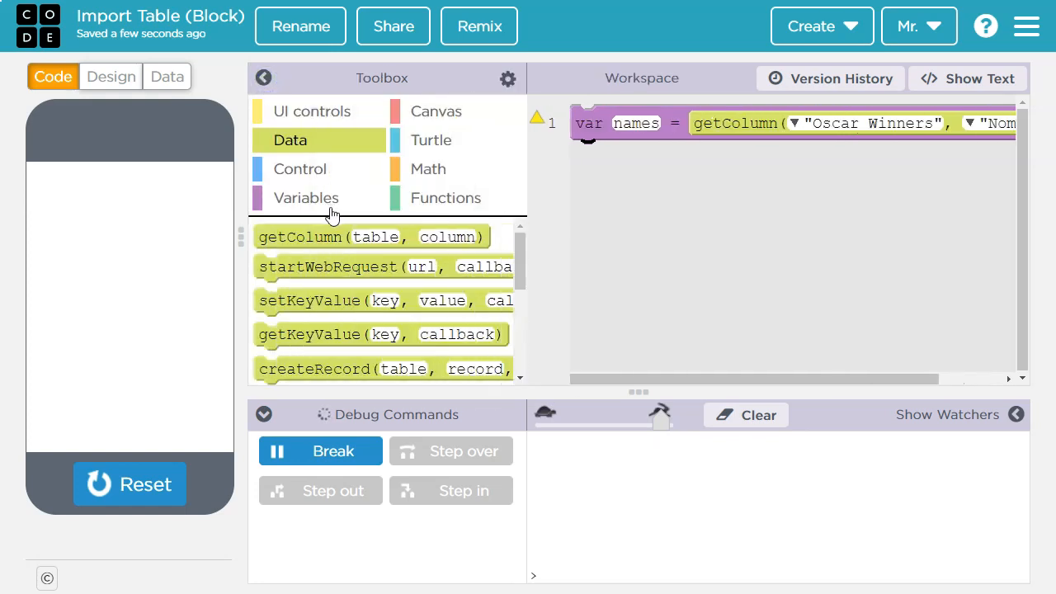
Step: Add console.log("names") under line 1 and run, printing the literal word names
{"action": "left_click", "coordinate": [307, 198]}
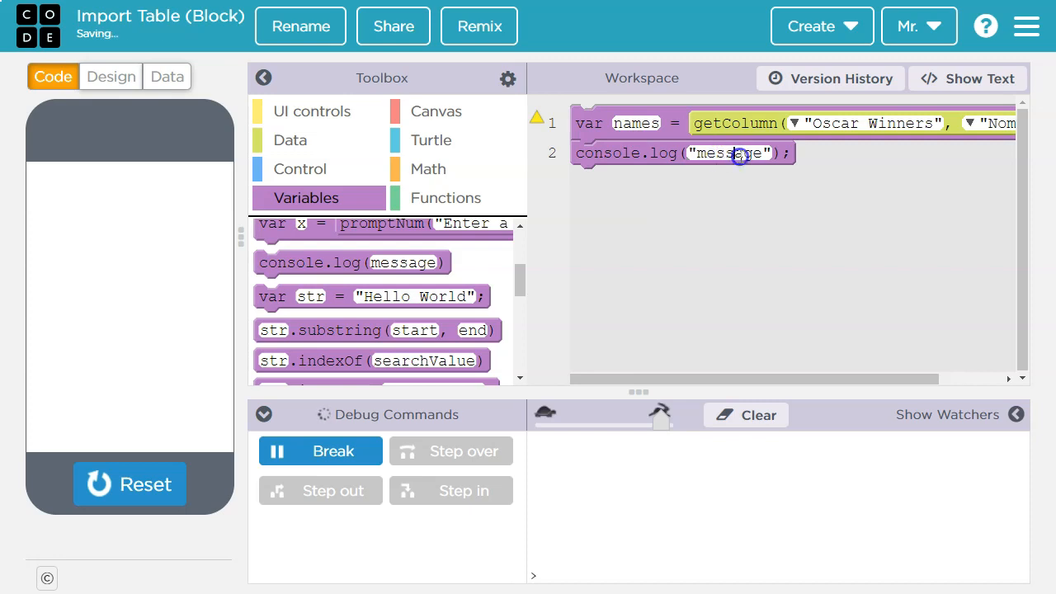
{"action": "type", "text": "names"}
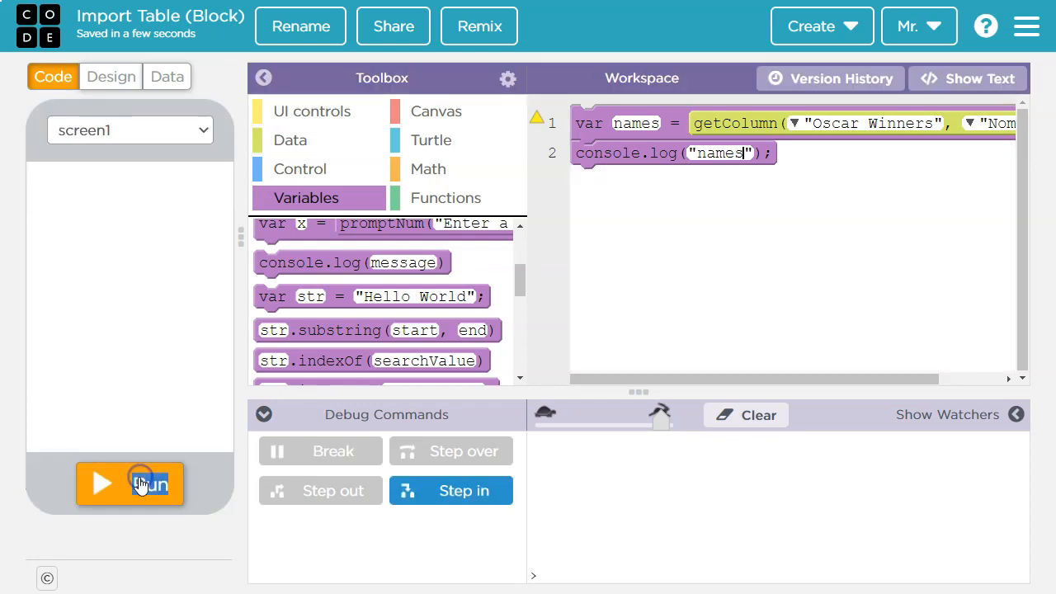
{"action": "left_click", "coordinate": [129, 483]}
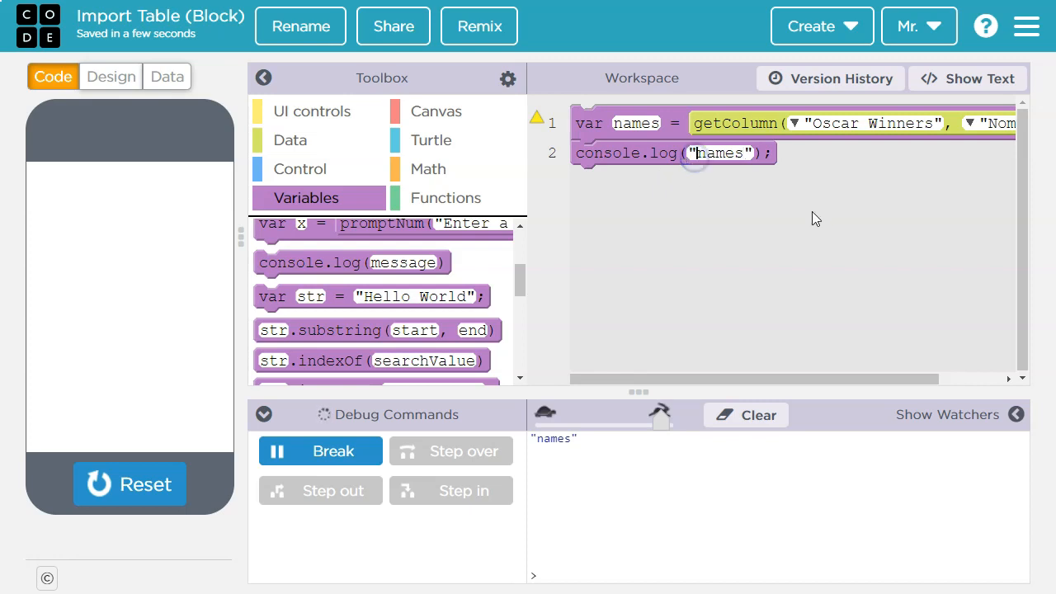
{"action": "mouse_move", "coordinate": [699, 135]}
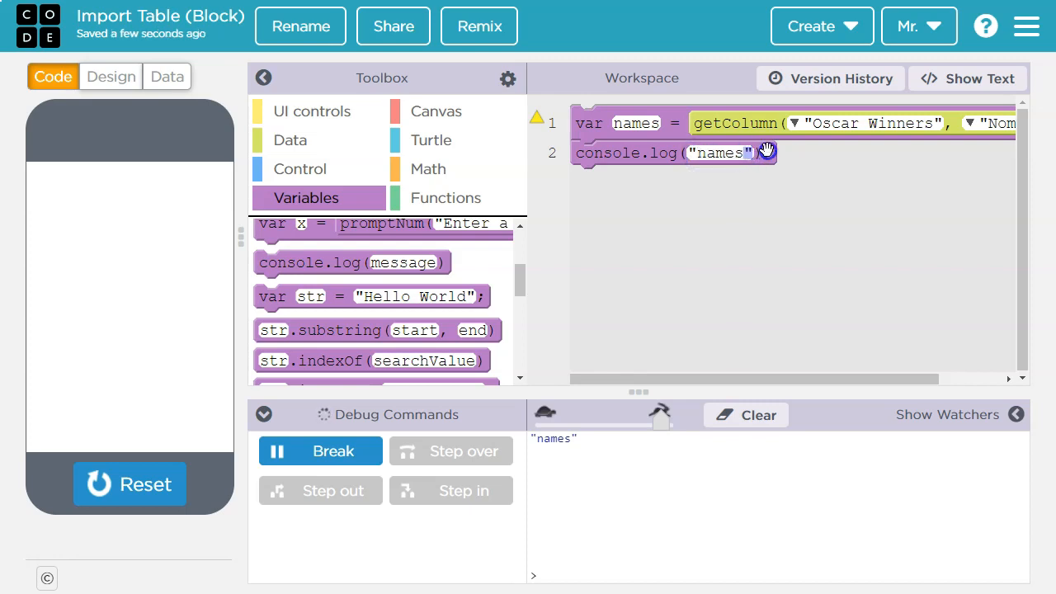
Step: Log the names array without quotes and rerun so the console lists every nominee
{"action": "left_click", "coordinate": [713, 153]}
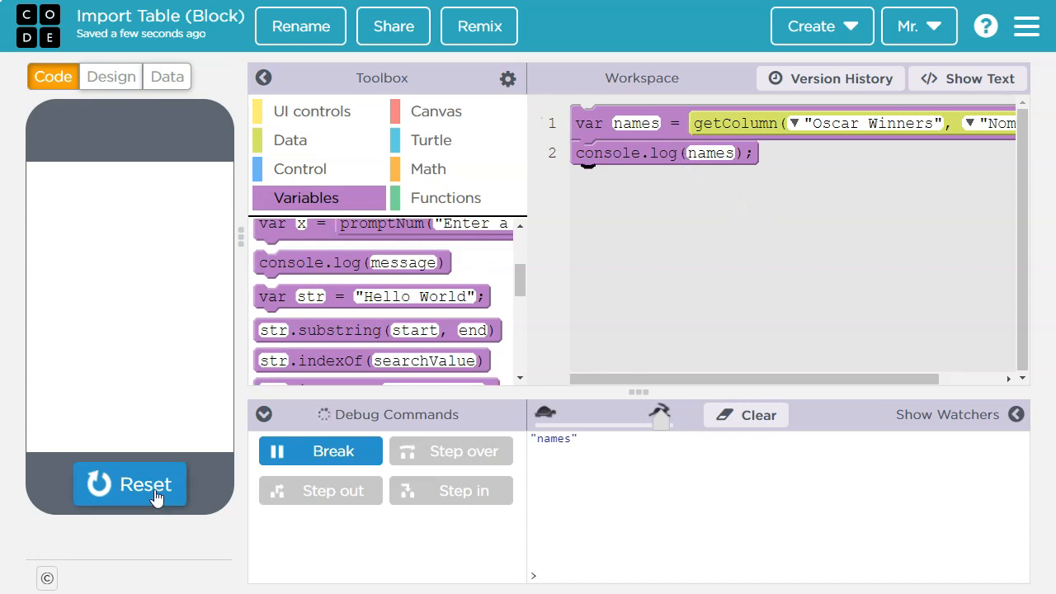
{"action": "left_click", "coordinate": [129, 483]}
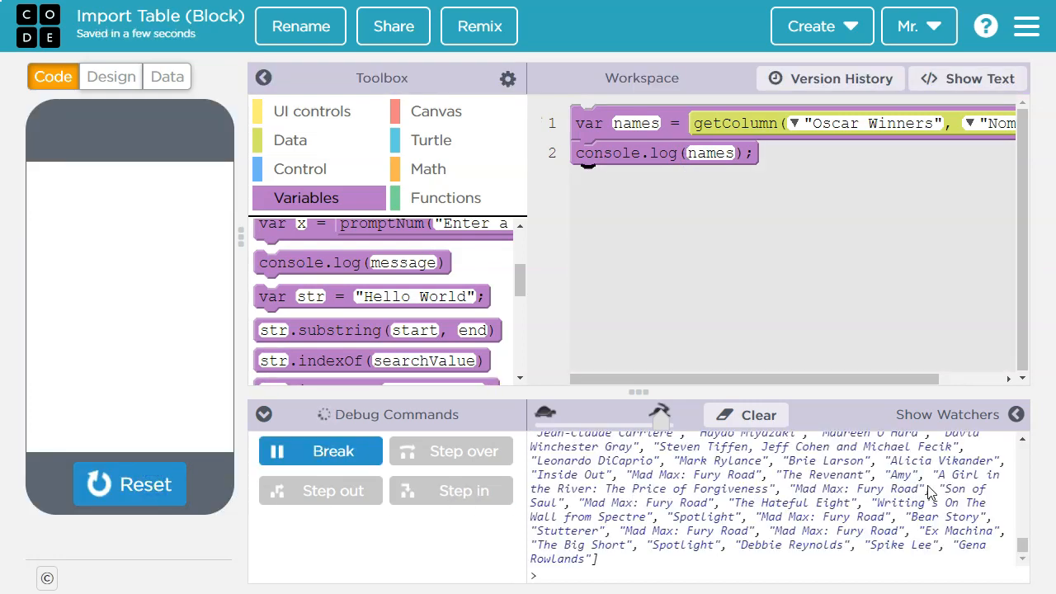
{"action": "scroll", "scroll_direction": "down", "scroll_amount": 3}
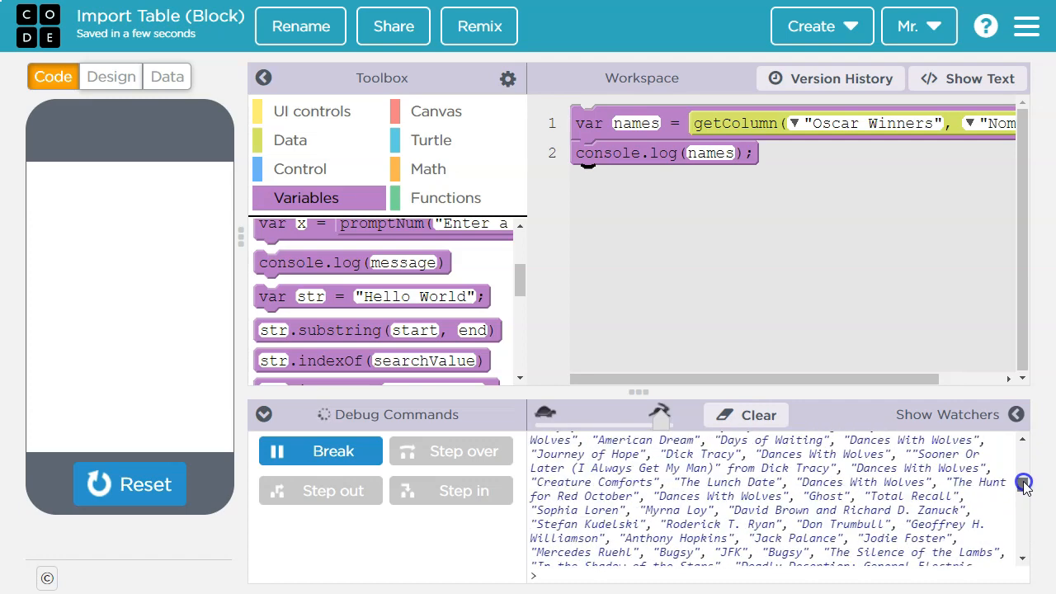